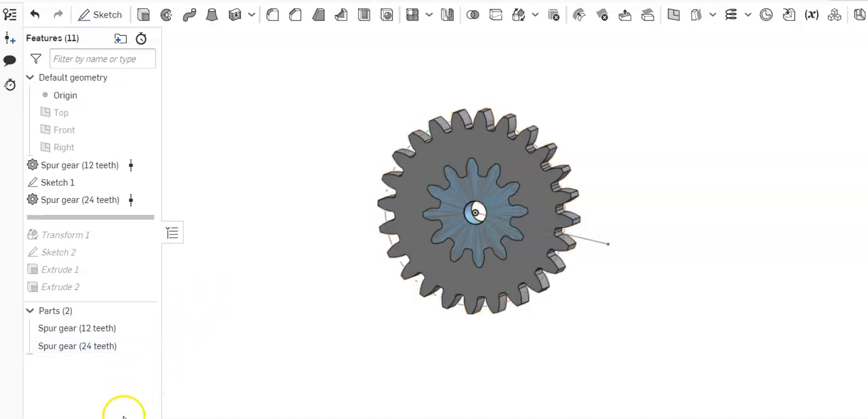
pyautogui.moveTo(296, 264)
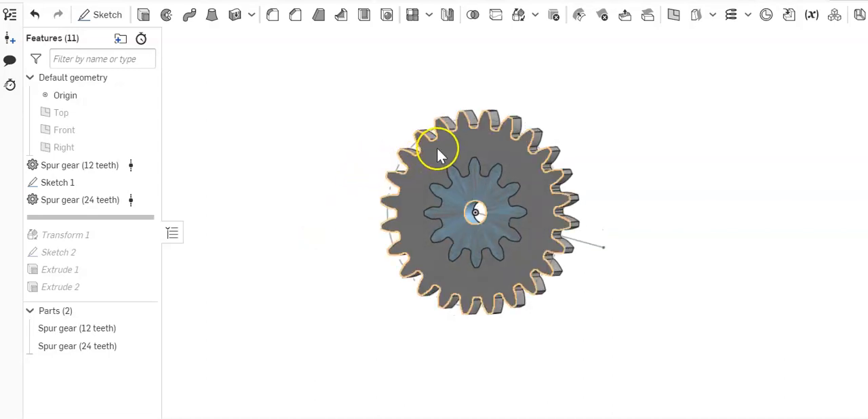
pyautogui.moveTo(302, 227)
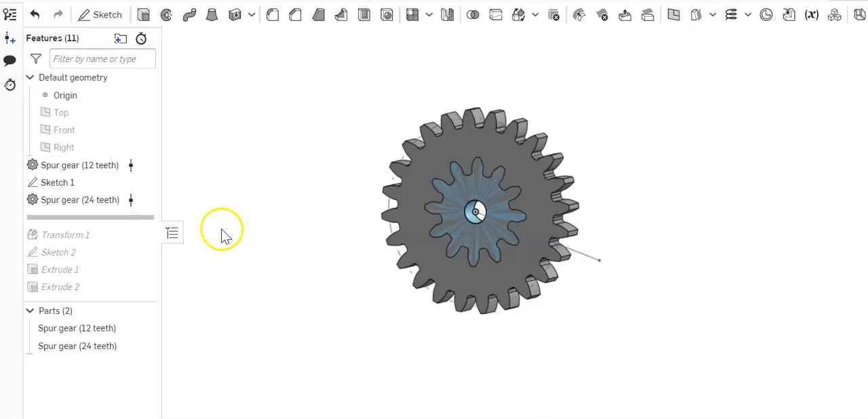
pyautogui.moveTo(347, 206)
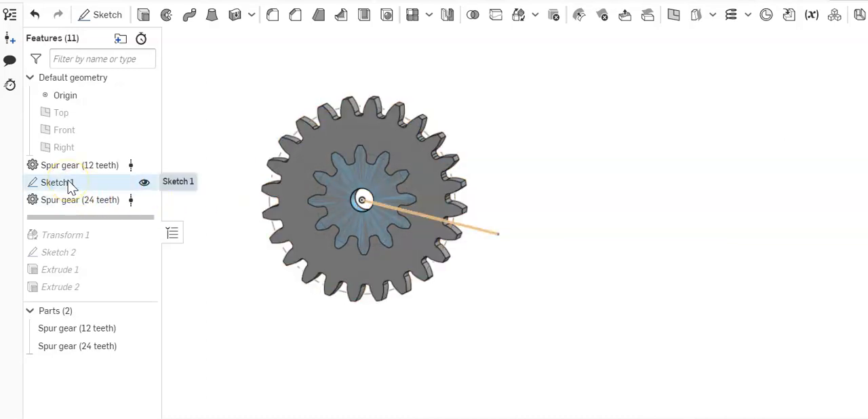
# Translate the 12-tooth spur gear along the Sketch 1 line with a Translate by line Transform
pyautogui.click(80, 199)
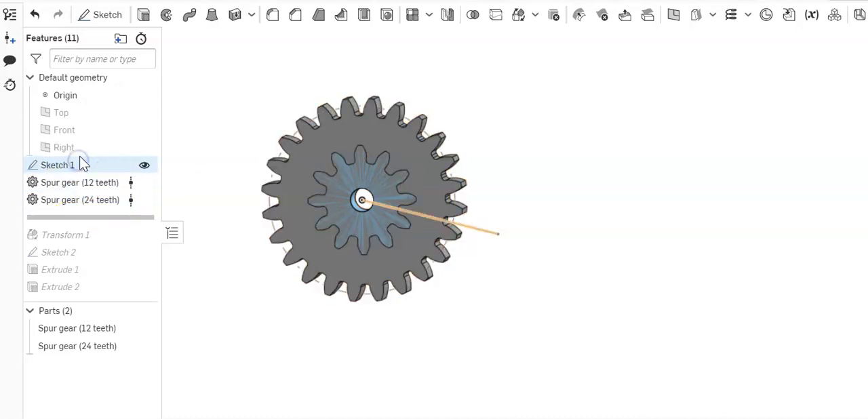
pyautogui.click(79, 183)
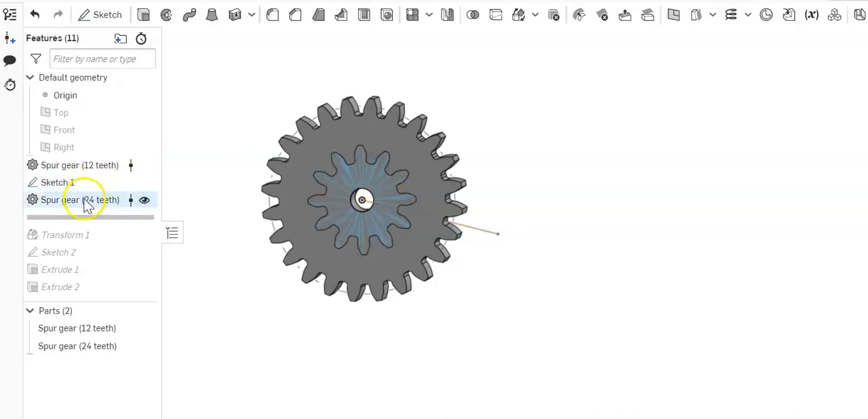
pyautogui.moveTo(79, 200)
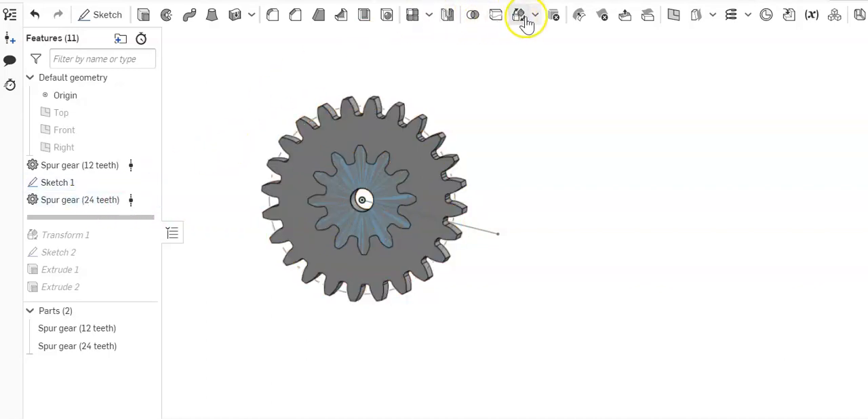
pyautogui.click(519, 15)
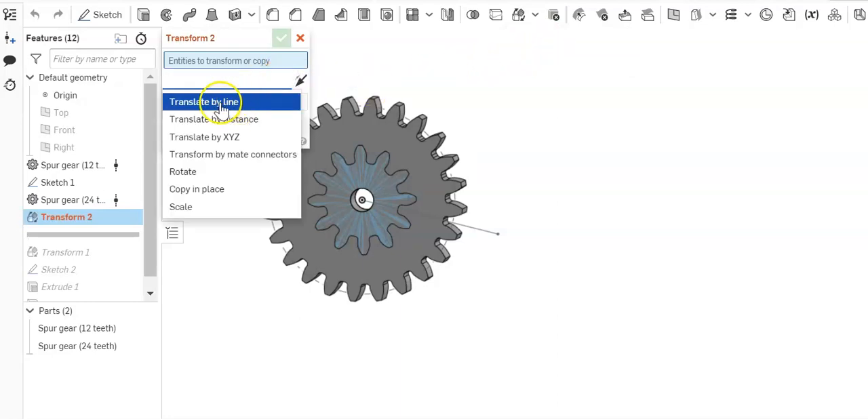
pyautogui.click(204, 102)
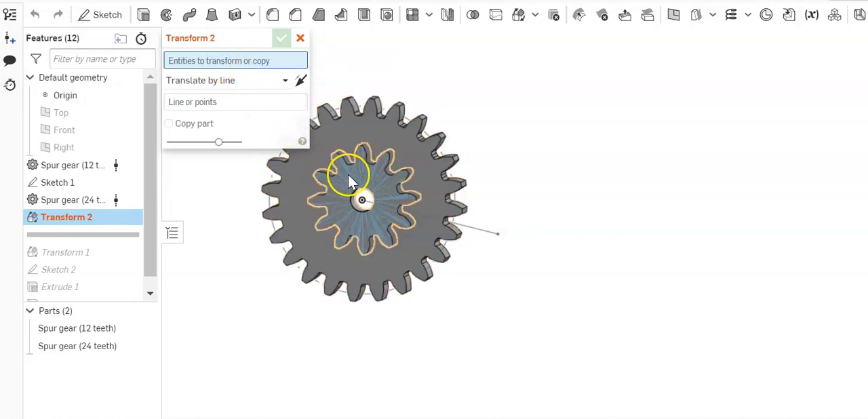
pyautogui.click(349, 175)
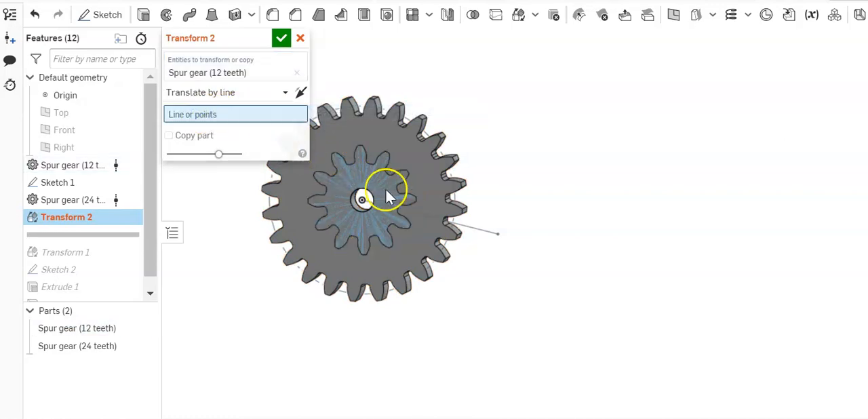
pyautogui.click(495, 234)
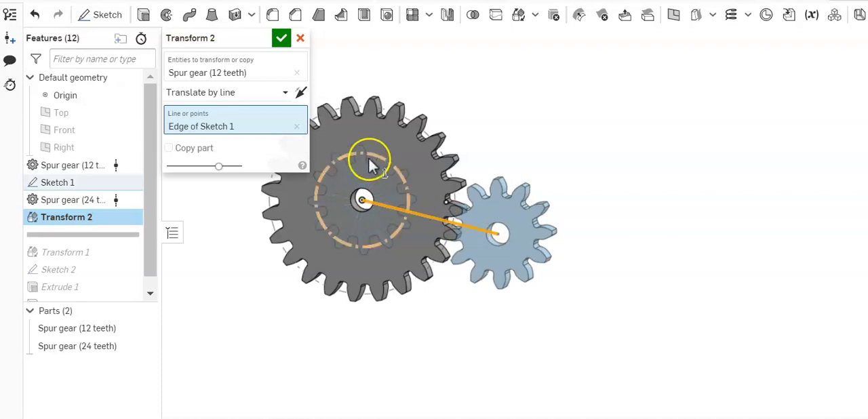
pyautogui.click(281, 38)
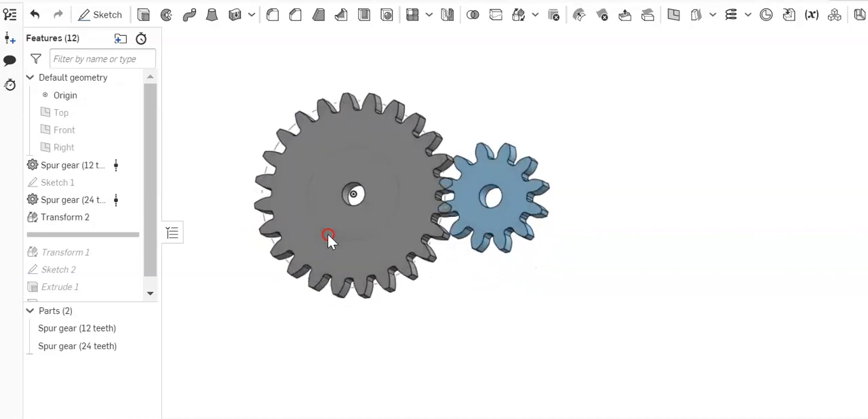
pyautogui.moveTo(329, 238); pyautogui.dragTo(322, 159)
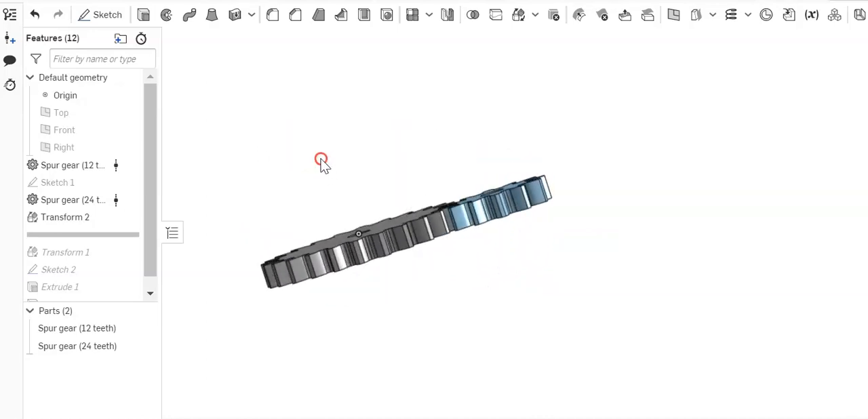
pyautogui.moveTo(322, 162); pyautogui.dragTo(329, 267)
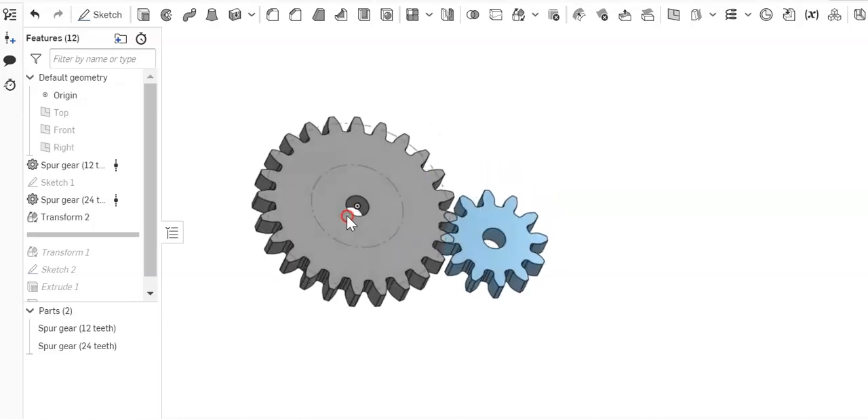
pyautogui.moveTo(349, 217); pyautogui.dragTo(216, 169)
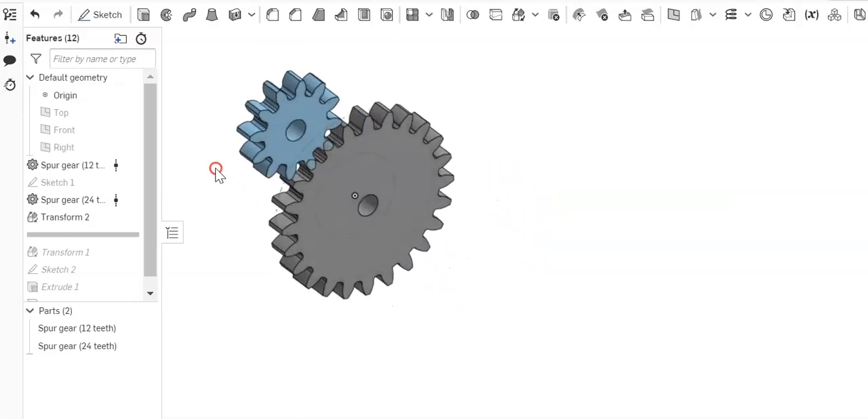
pyautogui.moveTo(215, 168); pyautogui.dragTo(393, 216)
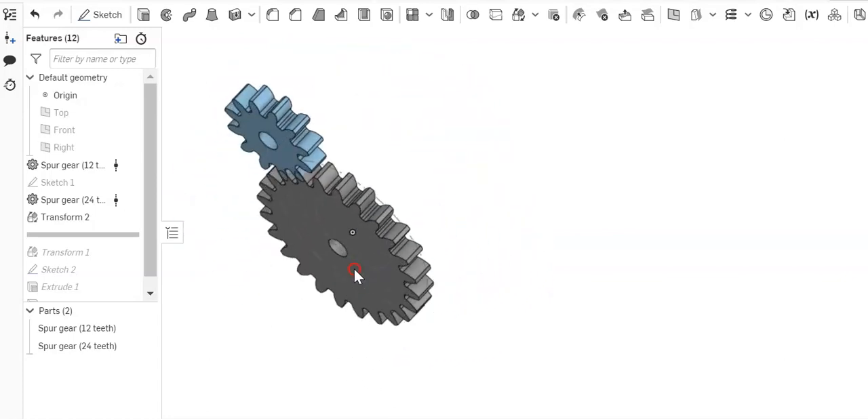
pyautogui.moveTo(356, 271); pyautogui.dragTo(466, 238)
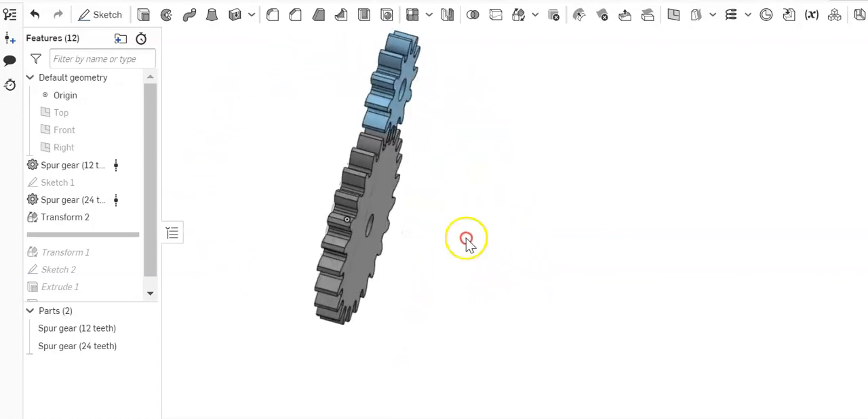
pyautogui.moveTo(466, 239); pyautogui.dragTo(344, 141)
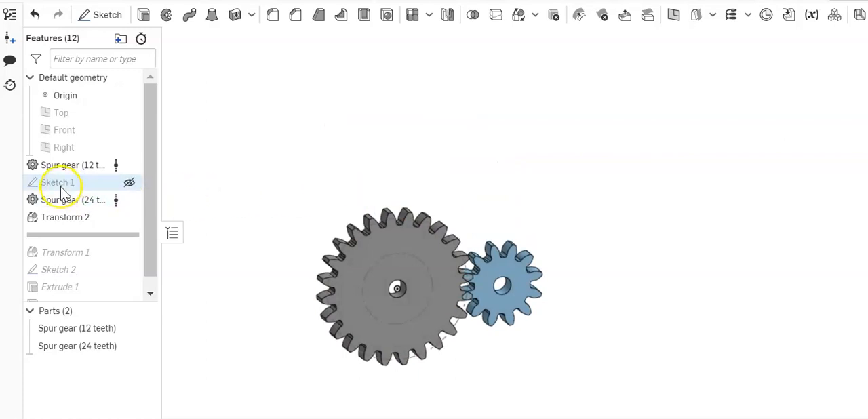
# Toggle Sketch 1's visibility so its line between the two gear centres shows
pyautogui.click(58, 182)
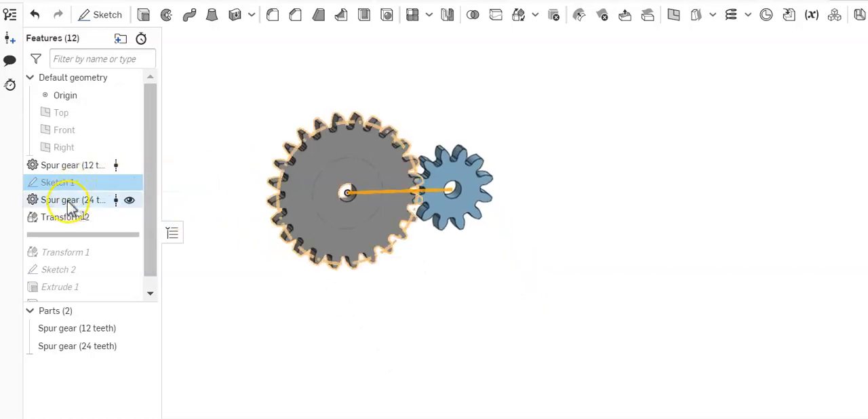
pyautogui.click(57, 183)
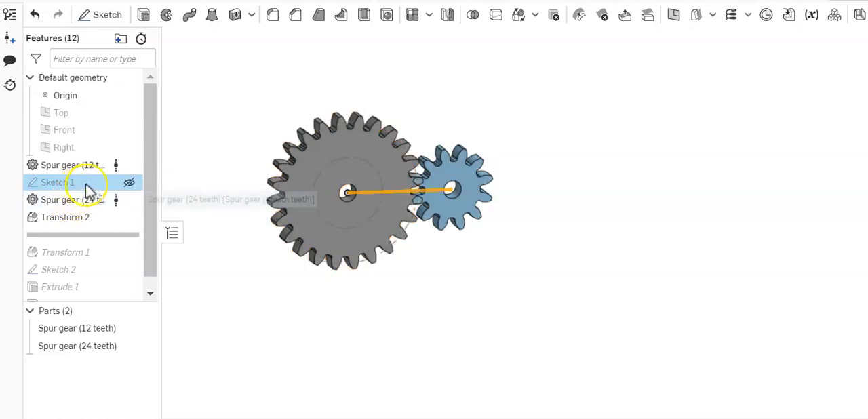
pyautogui.moveTo(65, 217)
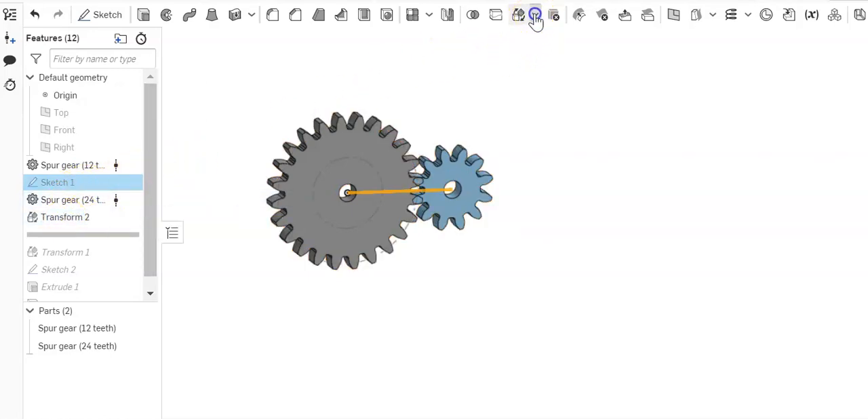
# Reopen Transform 2, keep Translate by line, and confirm it unchanged
pyautogui.click(533, 14)
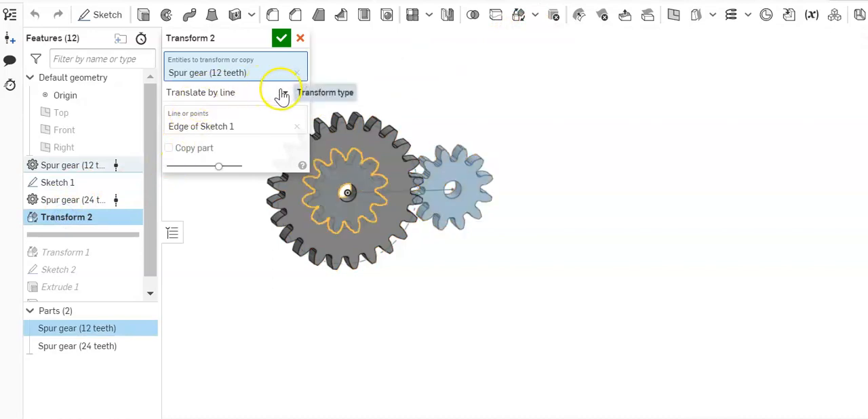
pyautogui.click(296, 93)
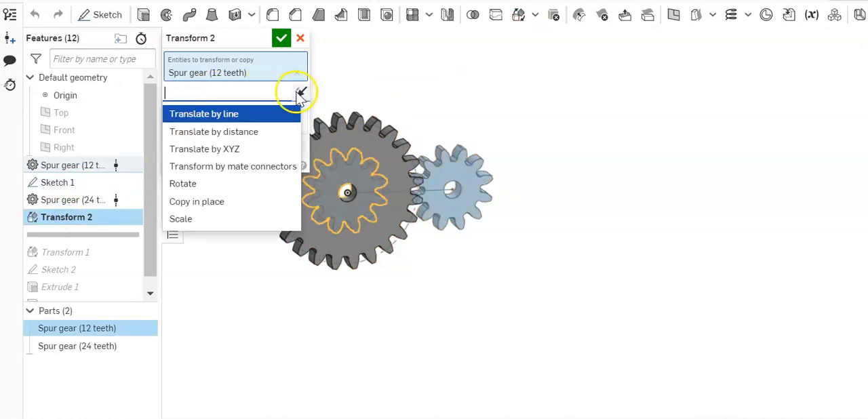
pyautogui.click(204, 113)
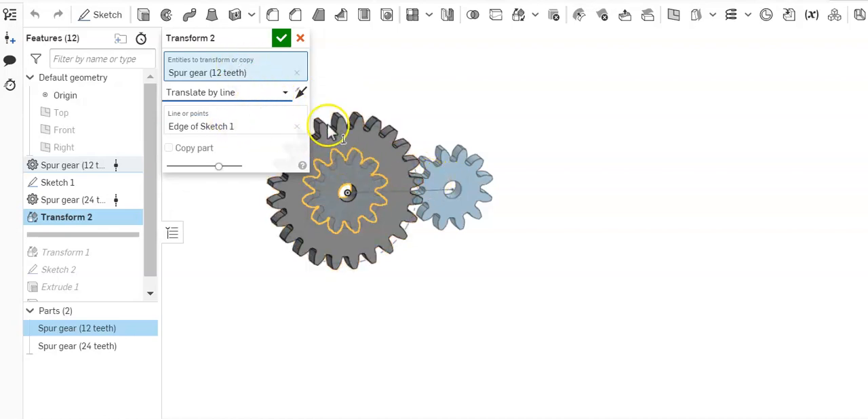
pyautogui.click(282, 38)
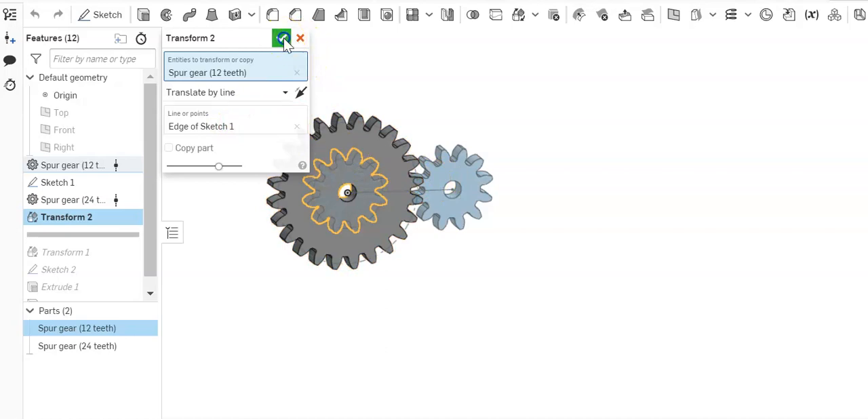
pyautogui.click(282, 38)
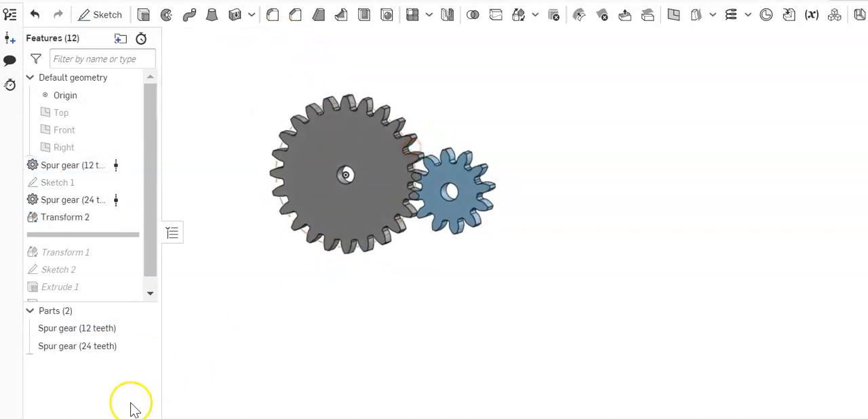